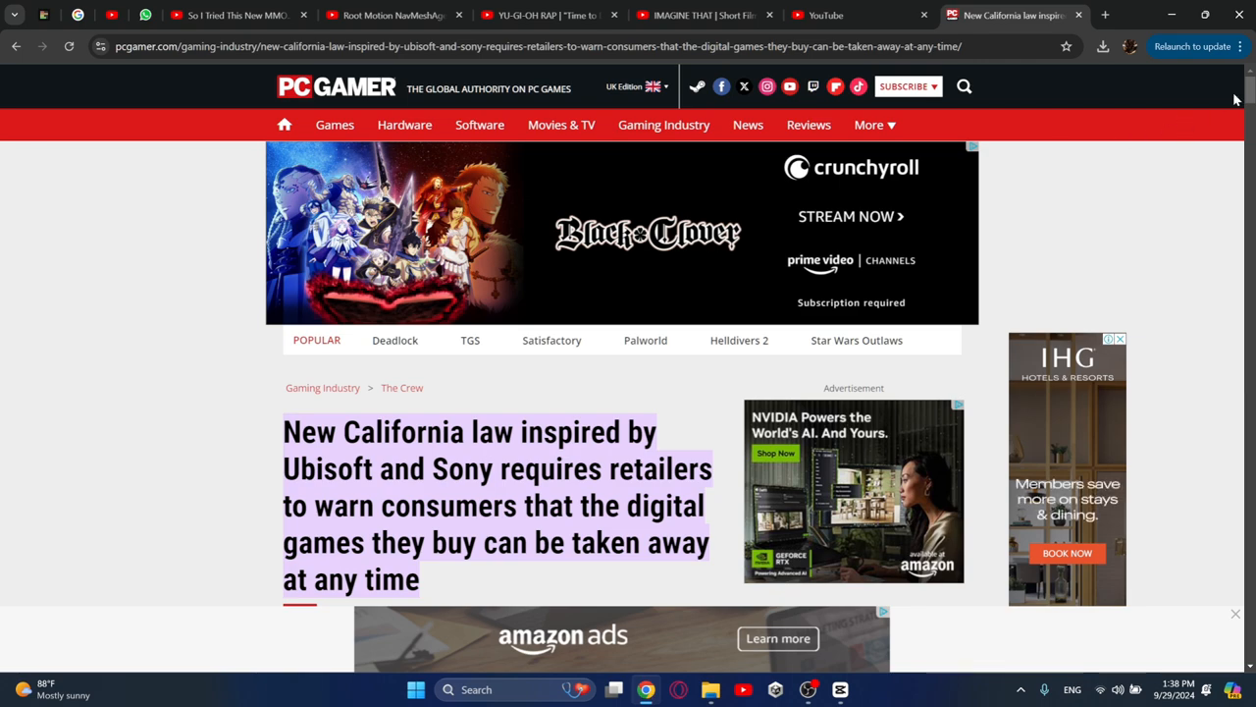
Scroll down through the PC Gamer article's headline to its opening paragraph
{"action": "scroll", "scroll_direction": "down", "scroll_amount": 3}
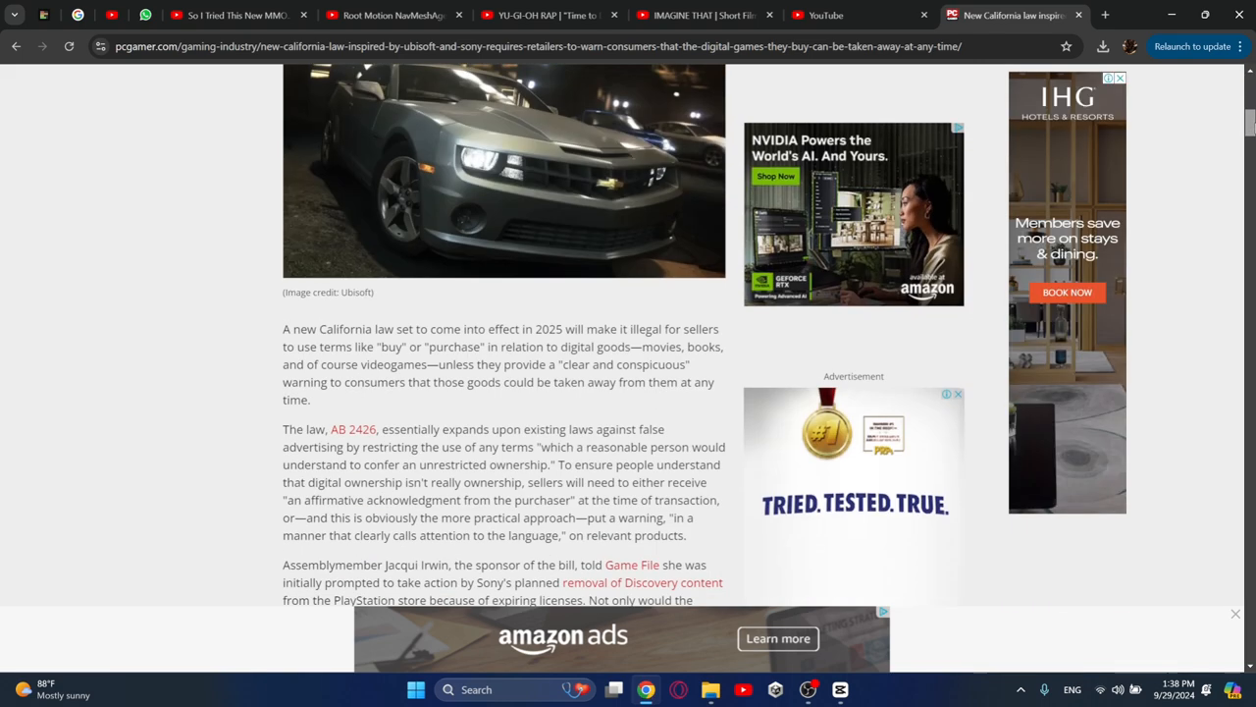
{"action": "scroll", "scroll_direction": "up", "scroll_amount": 3}
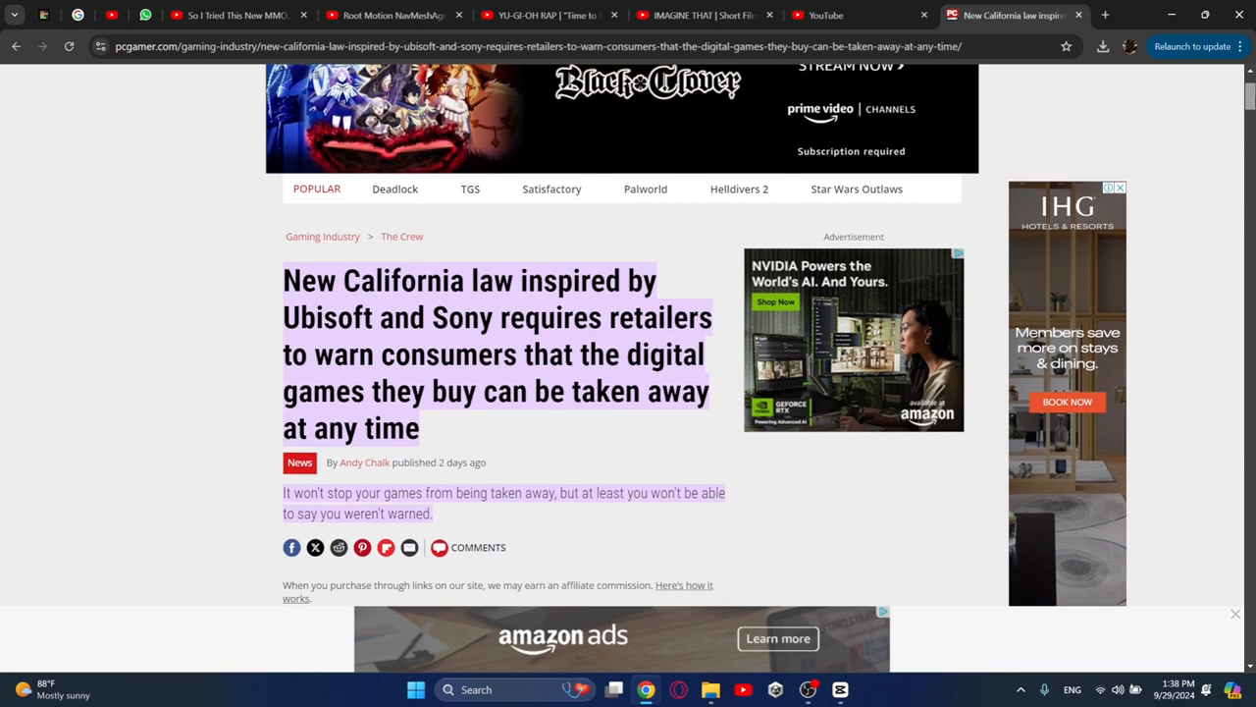
{"action": "scroll", "scroll_direction": "down", "scroll_amount": 3}
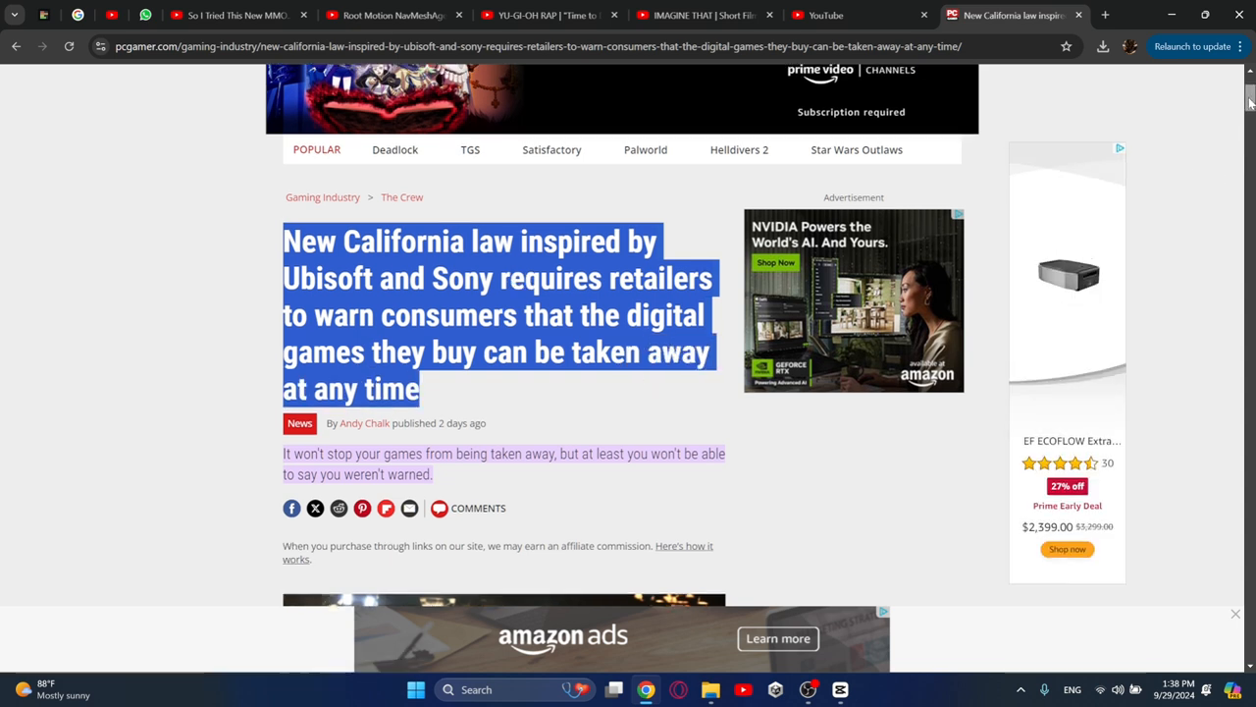
{"action": "scroll", "scroll_direction": "down", "scroll_amount": 3}
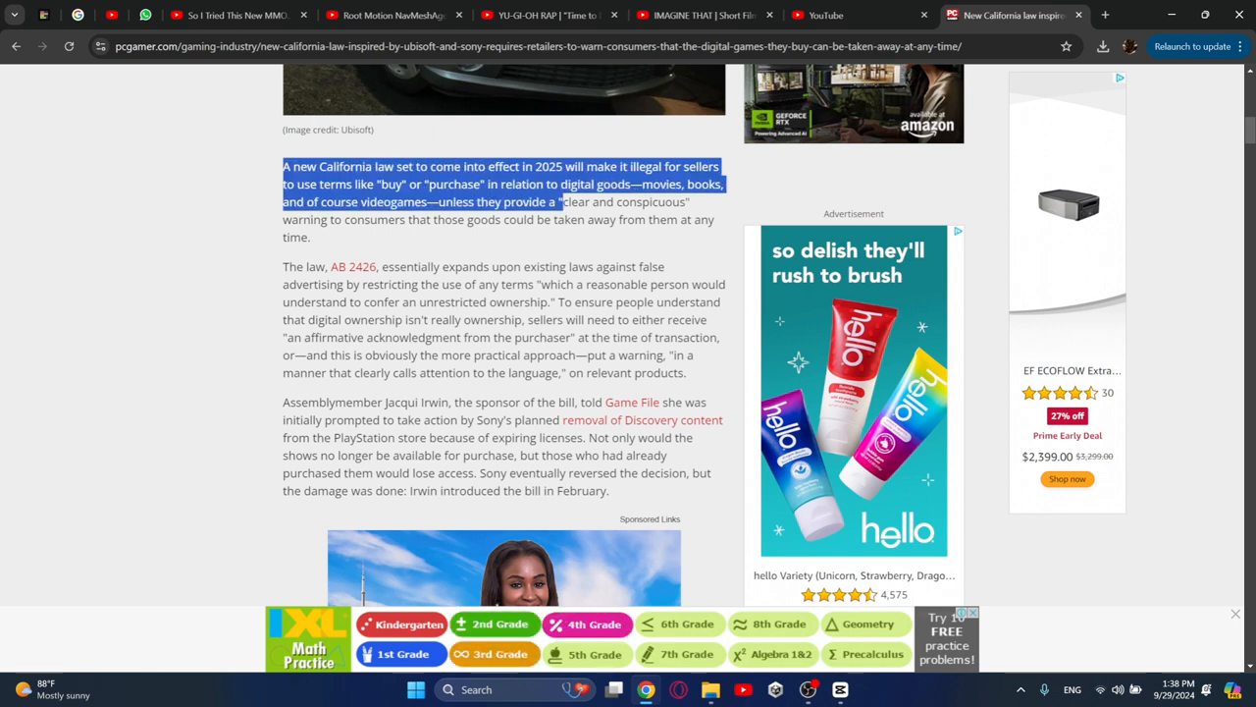
Highlight the opening paragraph, then the sentences on lost purchases and the bill's February introduction
{"action": "left_click_drag", "start_coordinate": [560, 200], "coordinate": [311, 236]}
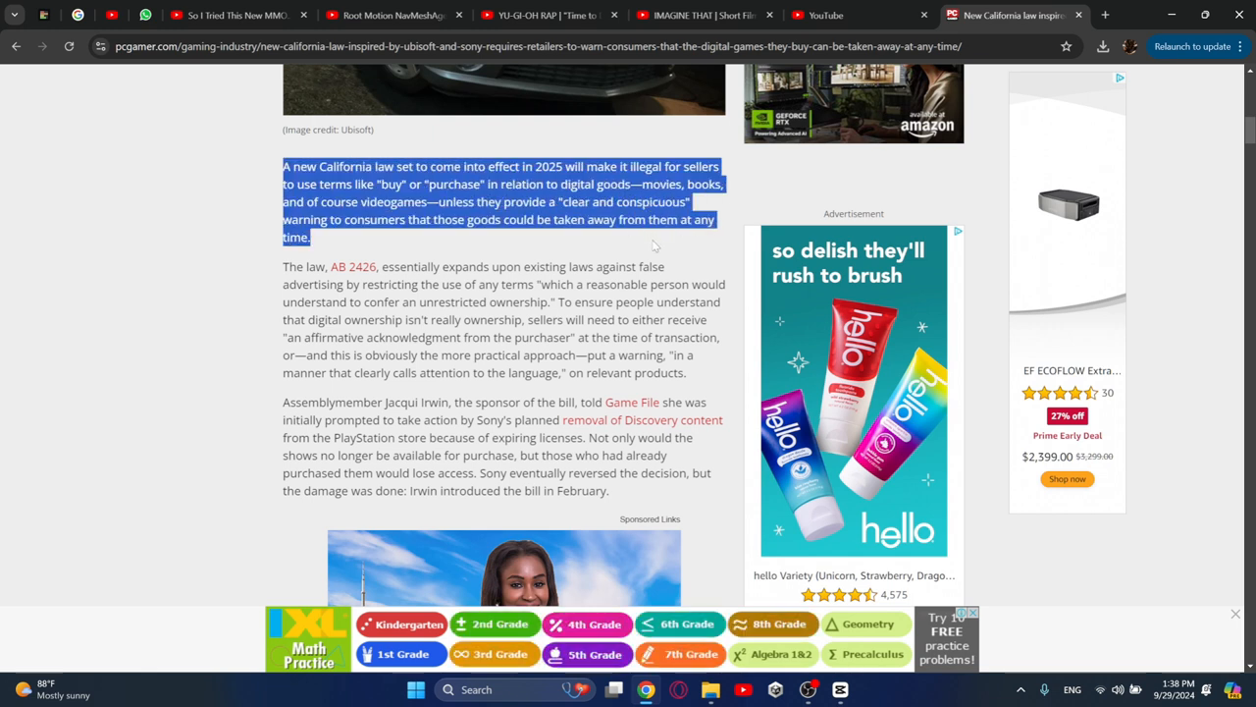
{"action": "mouse_move", "coordinate": [619, 247]}
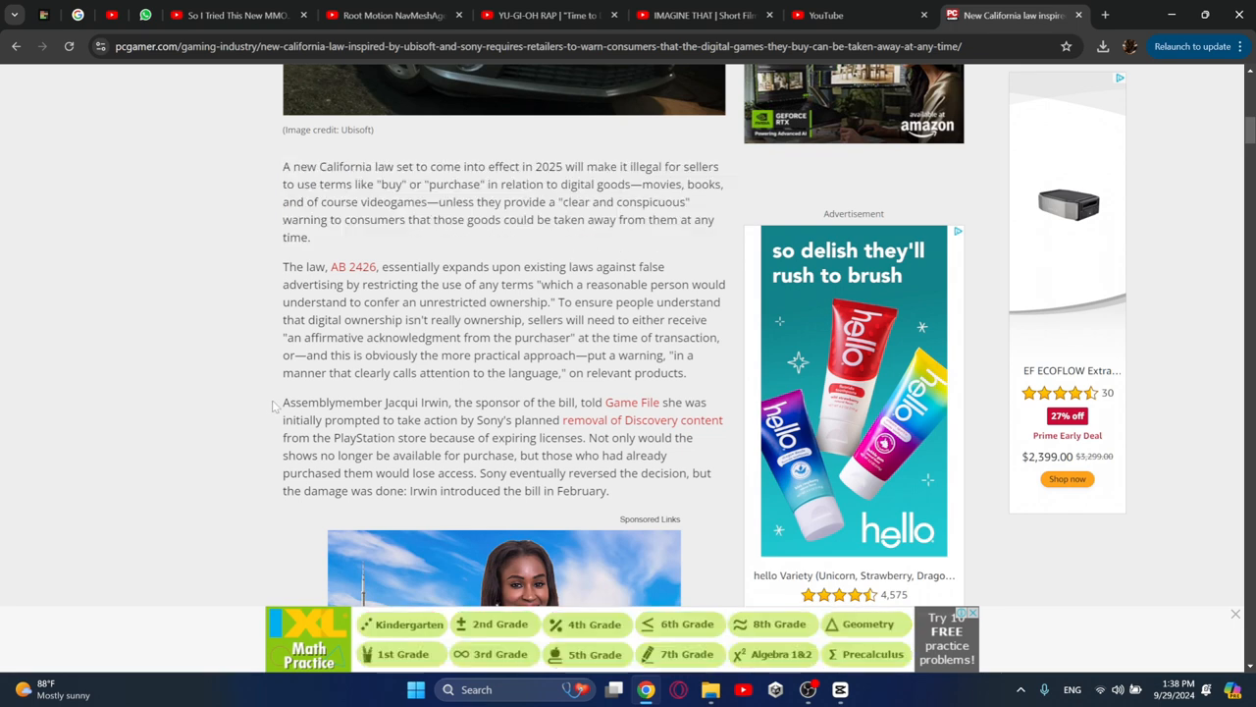
{"action": "left_click_drag", "start_coordinate": [282, 402], "coordinate": [566, 437]}
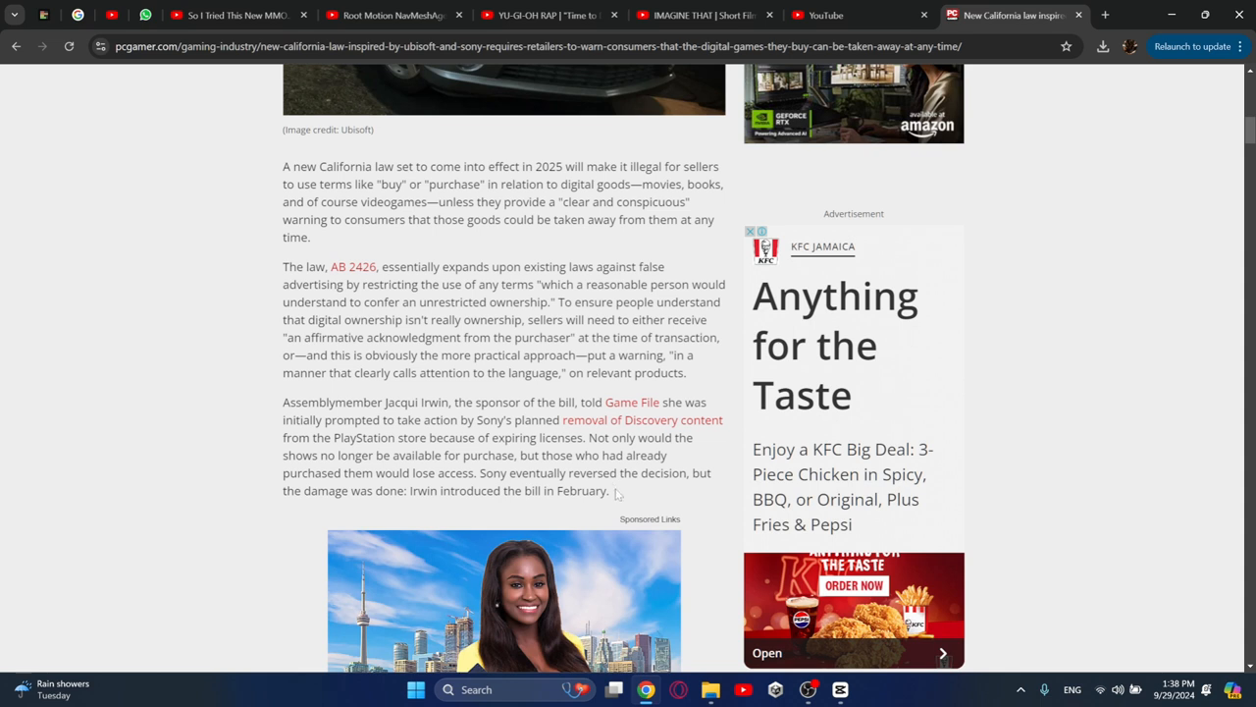
{"action": "left_click_drag", "start_coordinate": [554, 455], "coordinate": [609, 491]}
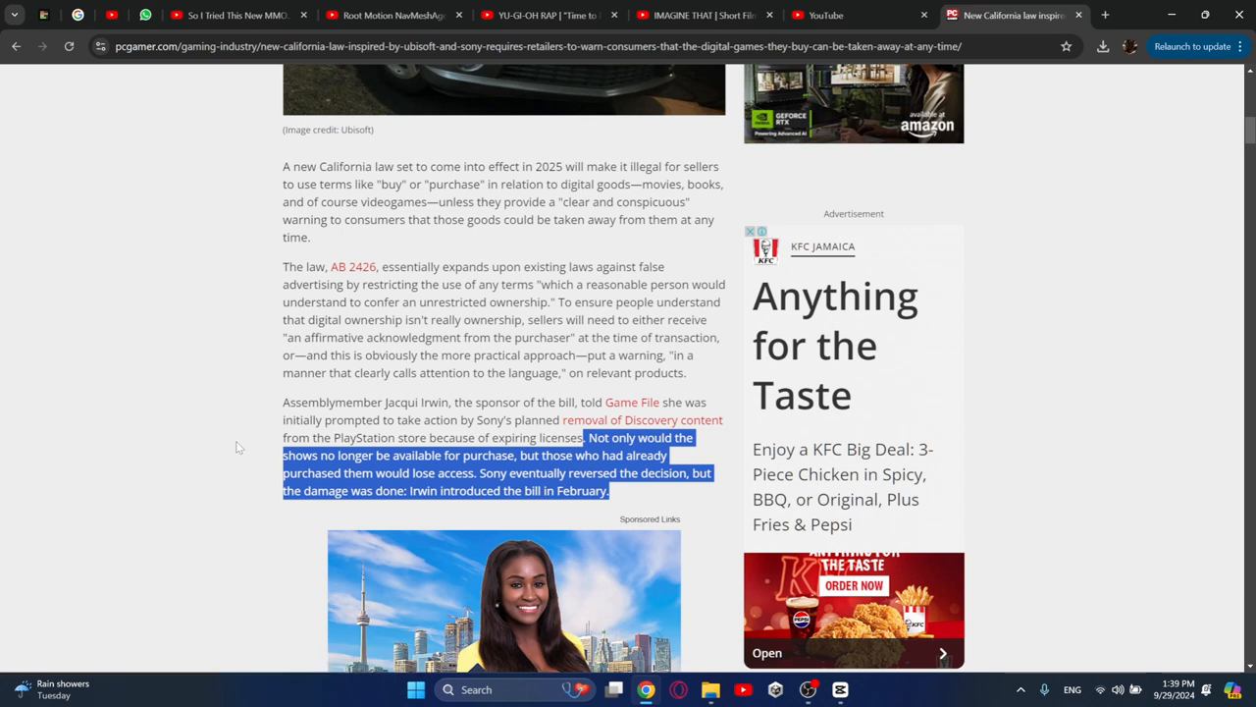
Clear the selection and highlight the whole paragraph on Ubisoft revoking The Crew licenses
{"action": "left_click", "coordinate": [244, 444]}
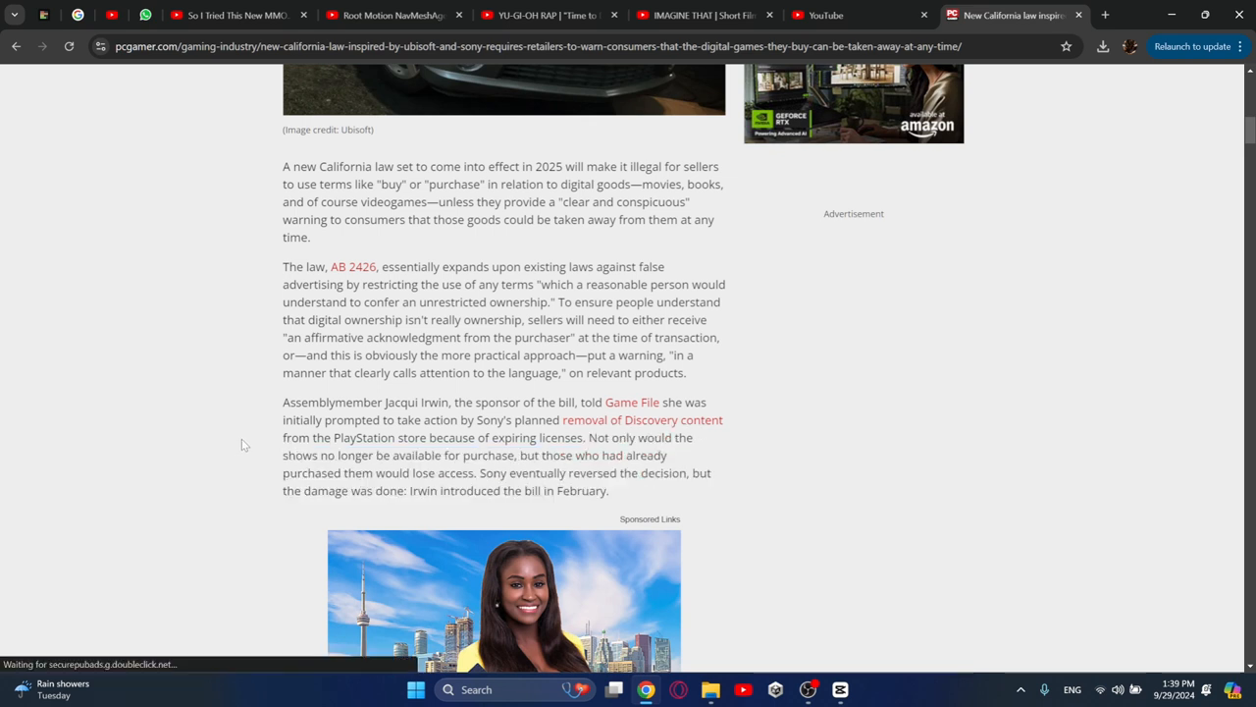
{"action": "scroll", "scroll_direction": "down", "scroll_amount": 3}
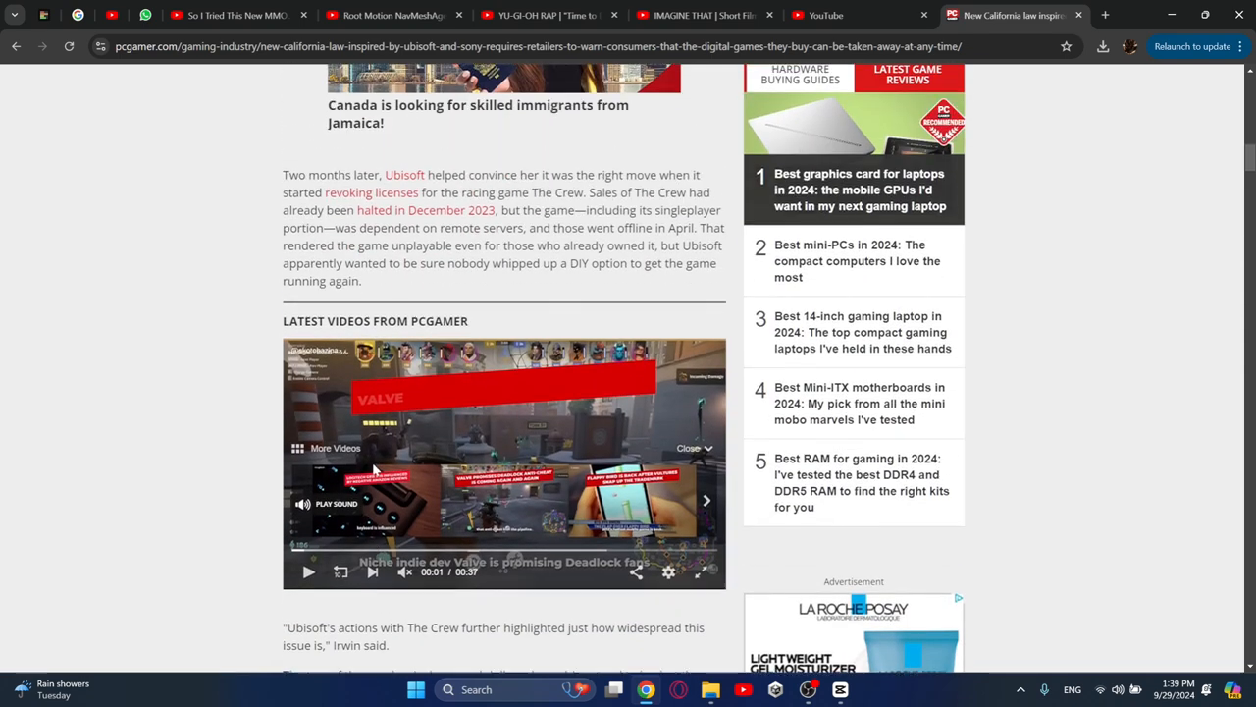
{"action": "scroll", "scroll_direction": "down", "scroll_amount": 3}
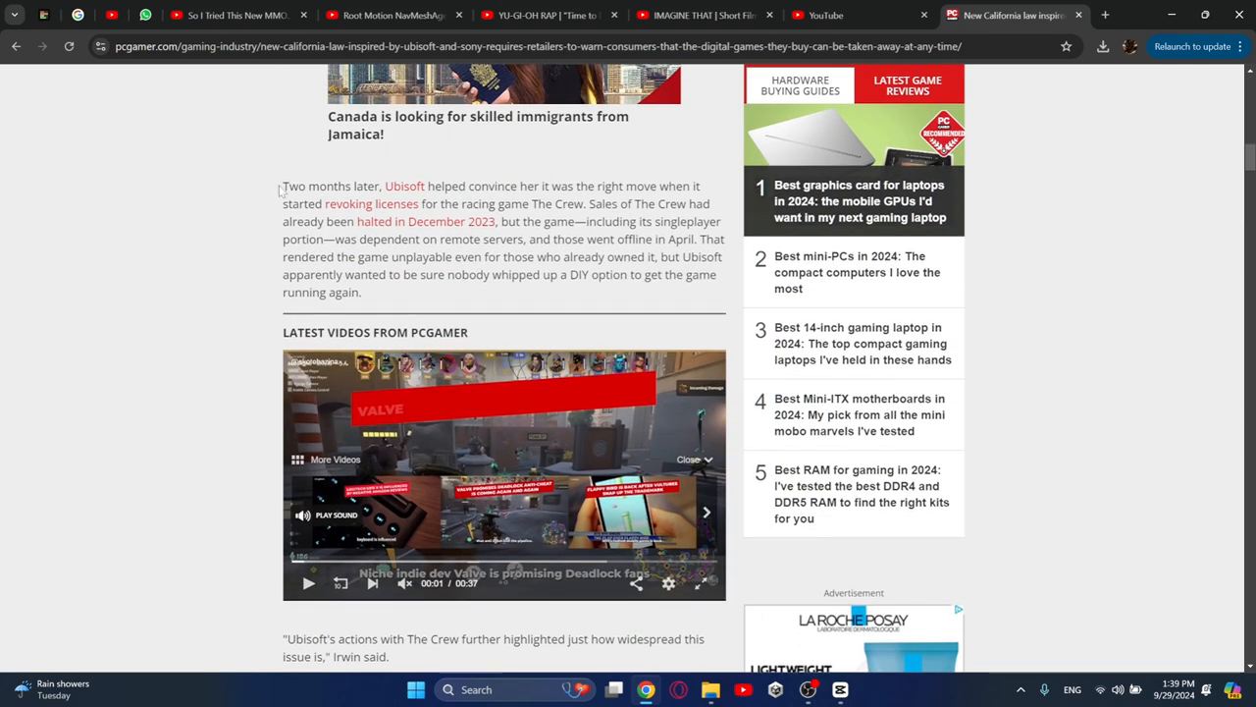
{"action": "left_click_drag", "start_coordinate": [283, 184], "coordinate": [589, 202]}
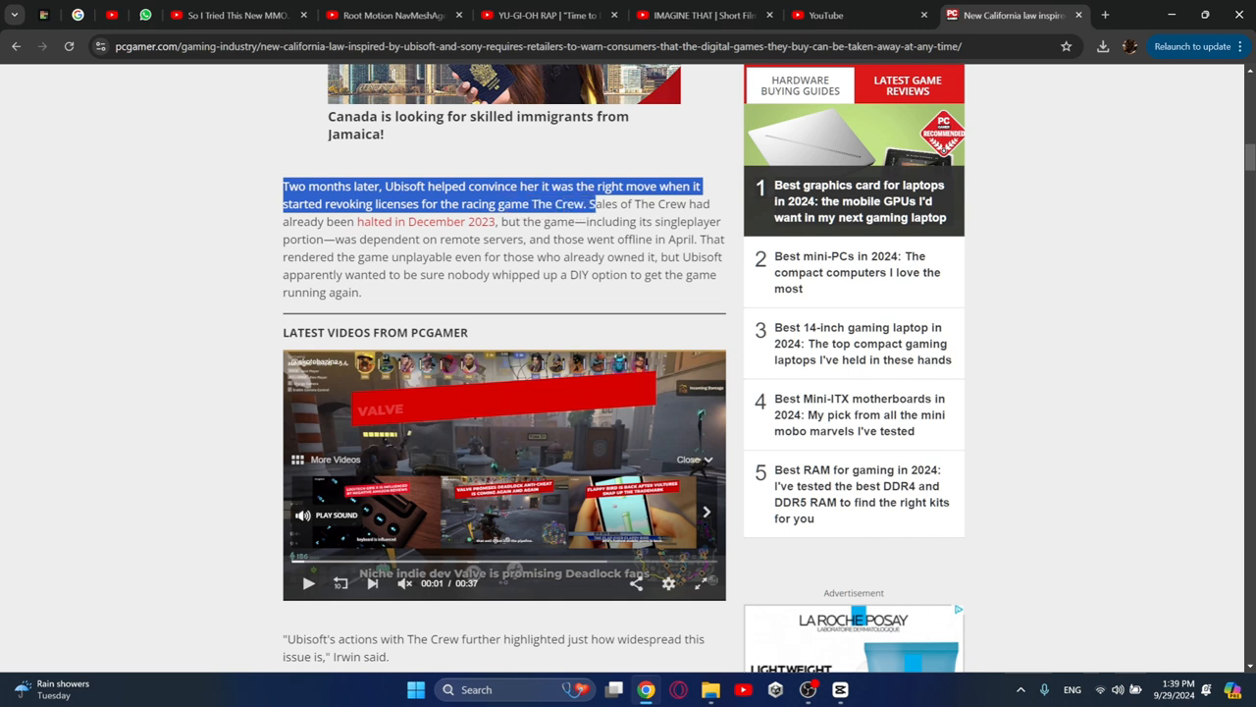
{"action": "left_click_drag", "start_coordinate": [589, 202], "coordinate": [361, 291]}
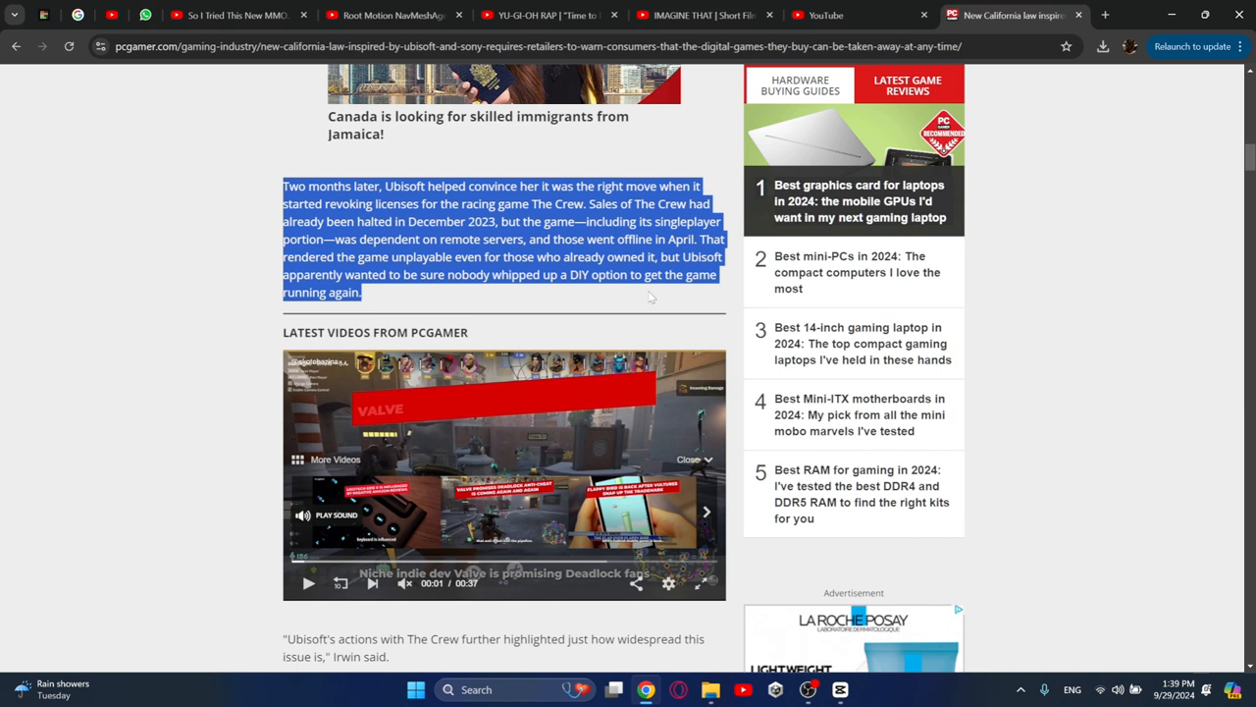
{"action": "scroll", "scroll_direction": "down", "scroll_amount": 3}
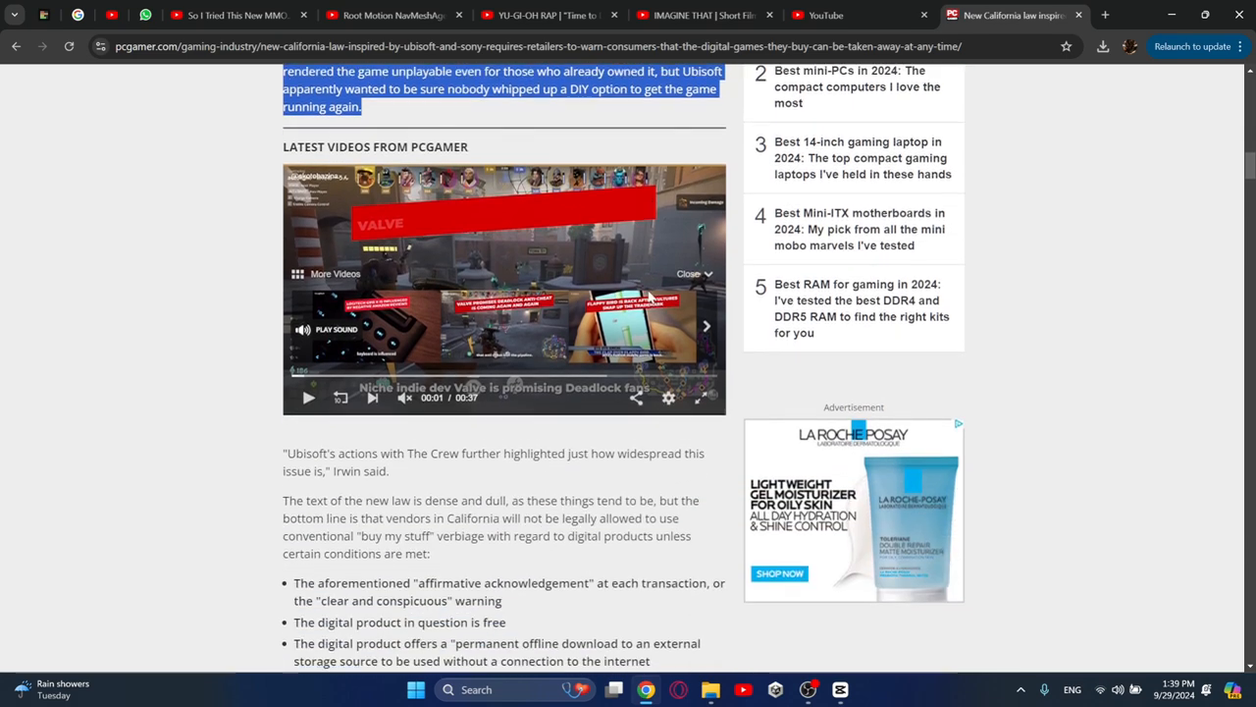
{"action": "scroll", "scroll_direction": "down", "scroll_amount": 3}
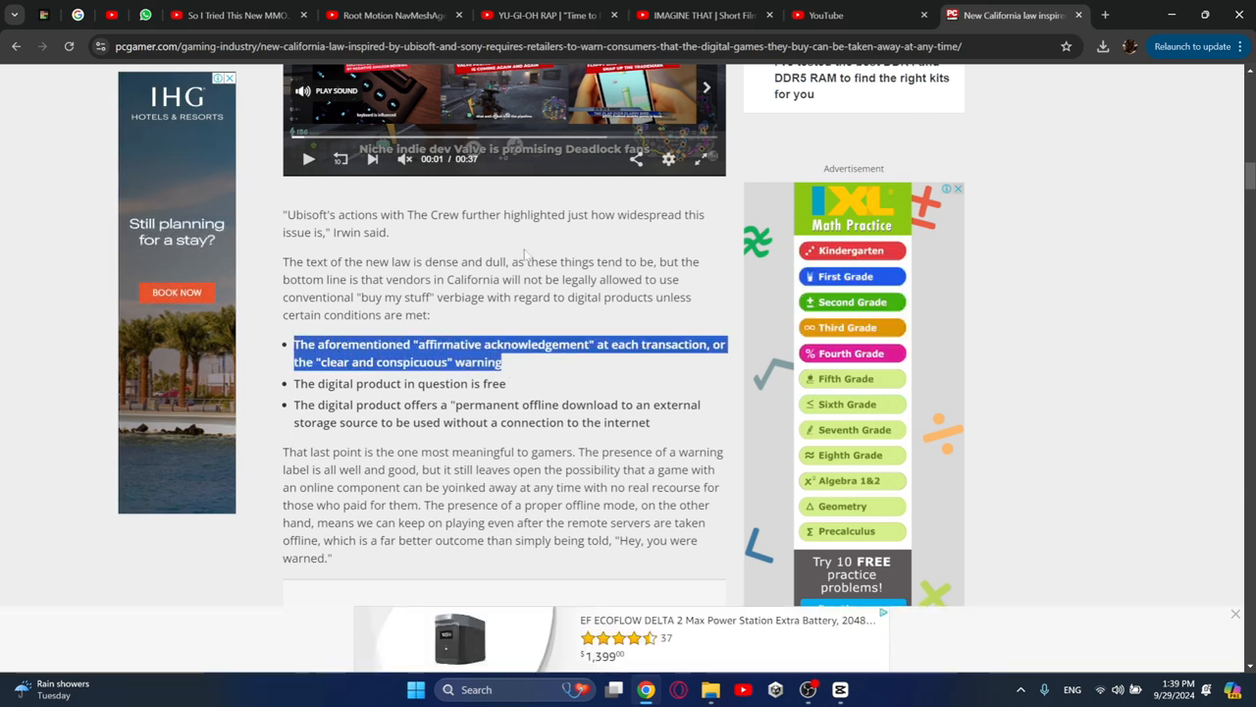
Scroll down to the bullet list and back up toward the AB 2426 paragraph
{"action": "scroll", "scroll_direction": "down", "scroll_amount": 3}
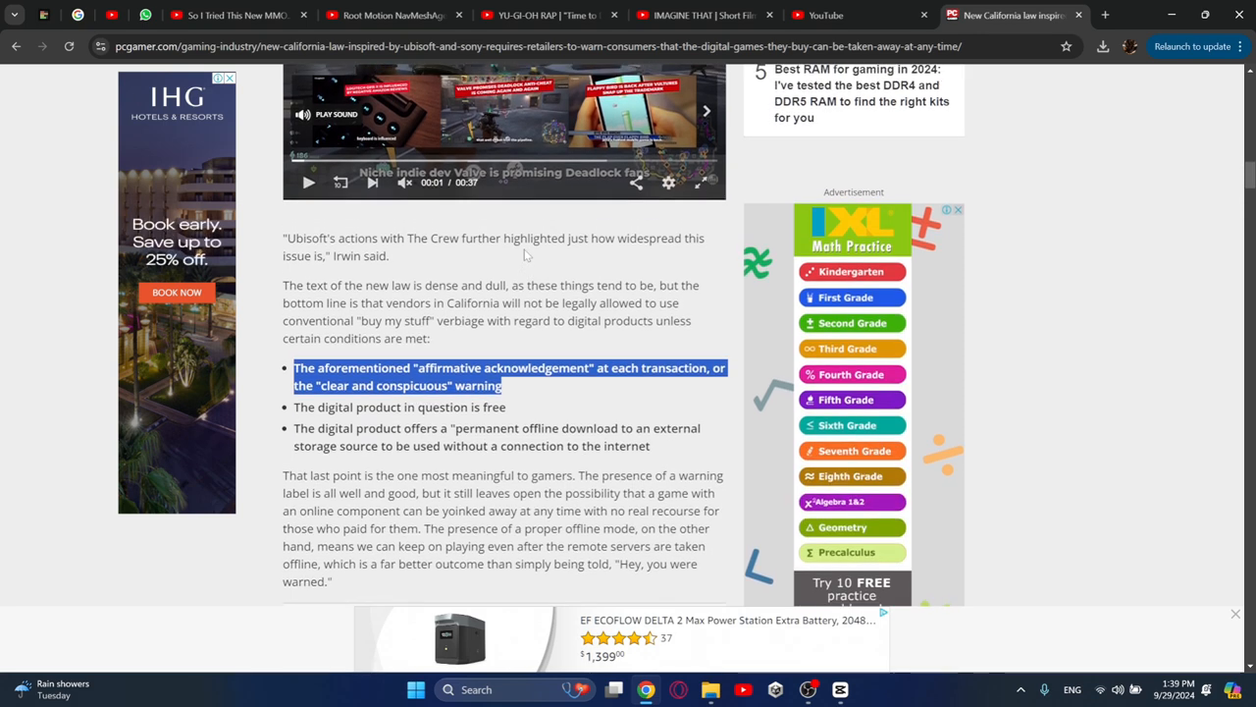
{"action": "scroll", "scroll_direction": "up", "scroll_amount": 3}
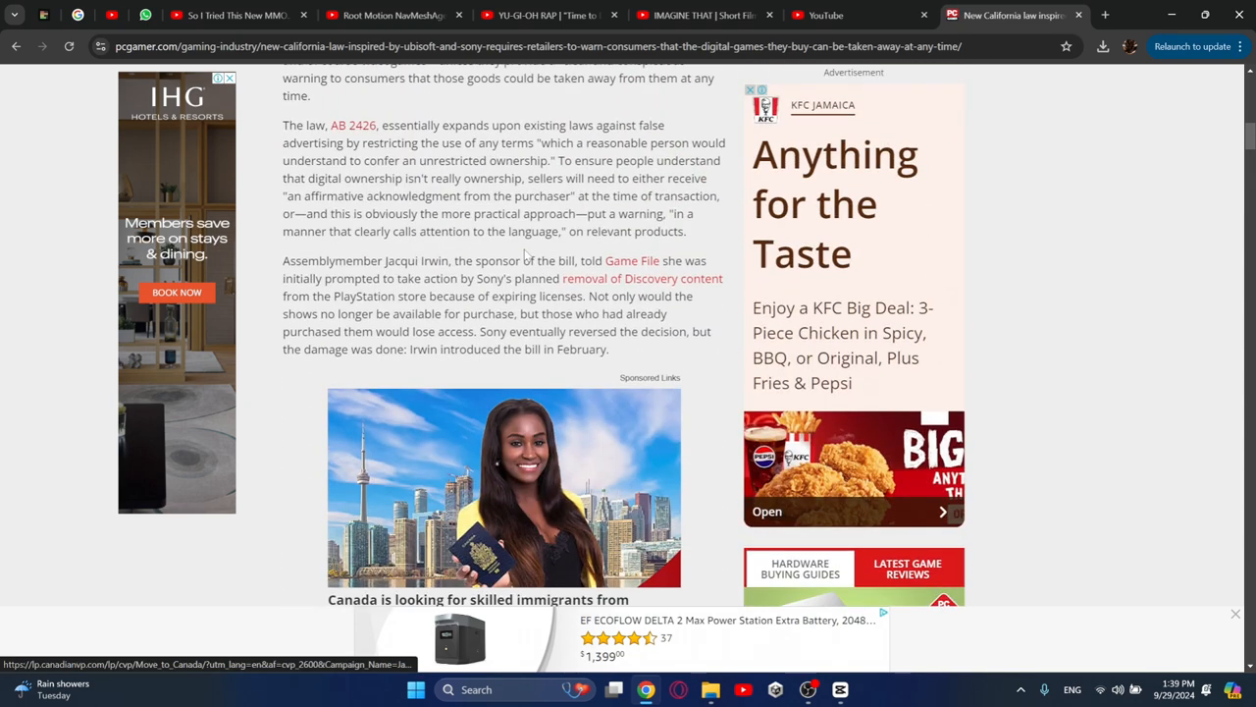
Highlight the full sentence saying AB 2426 expands laws against false advertising
{"action": "scroll", "scroll_direction": "up", "scroll_amount": 3}
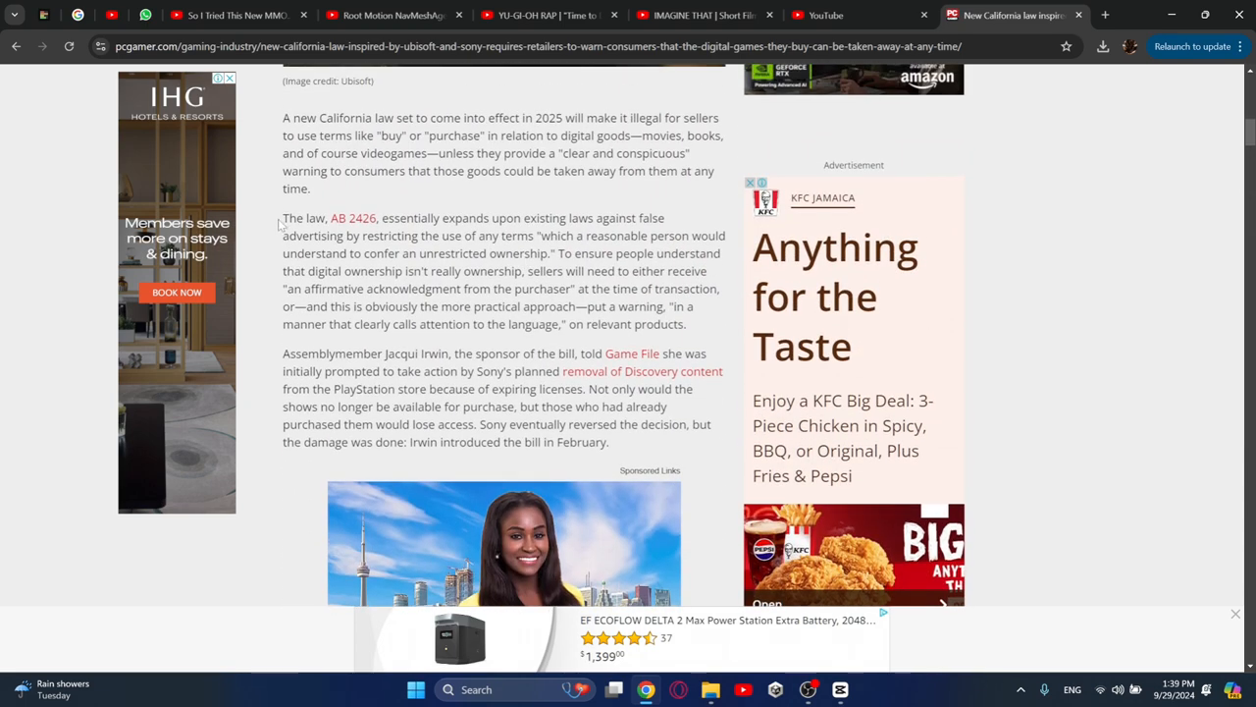
{"action": "left_click_drag", "start_coordinate": [282, 218], "coordinate": [523, 218]}
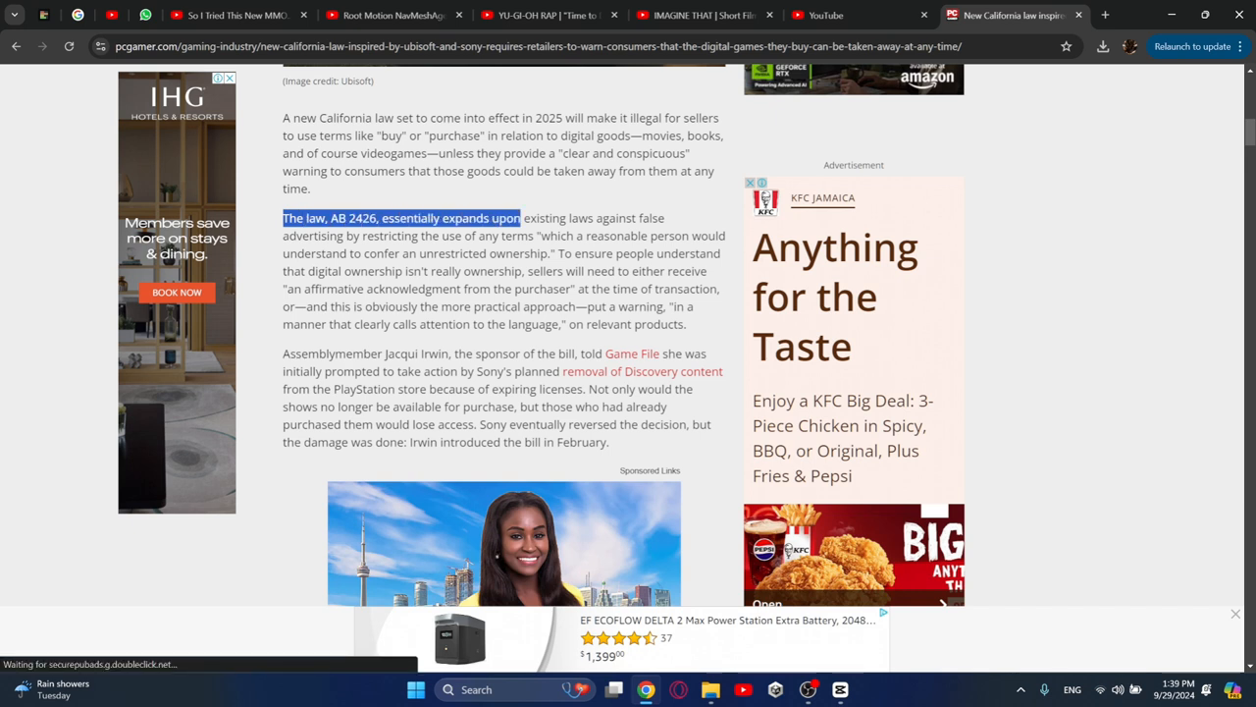
{"action": "left_click_drag", "start_coordinate": [522, 218], "coordinate": [636, 253]}
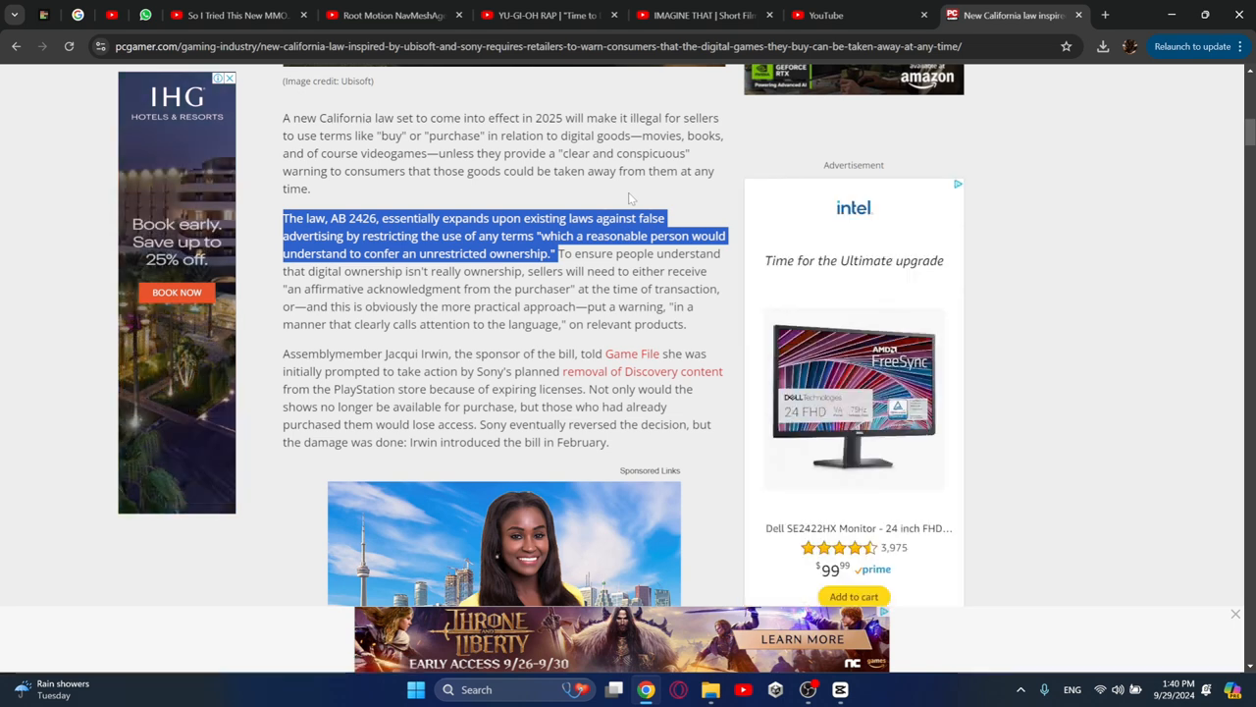
Clear the highlighted AB 2426 sentence
{"action": "left_click", "coordinate": [628, 196]}
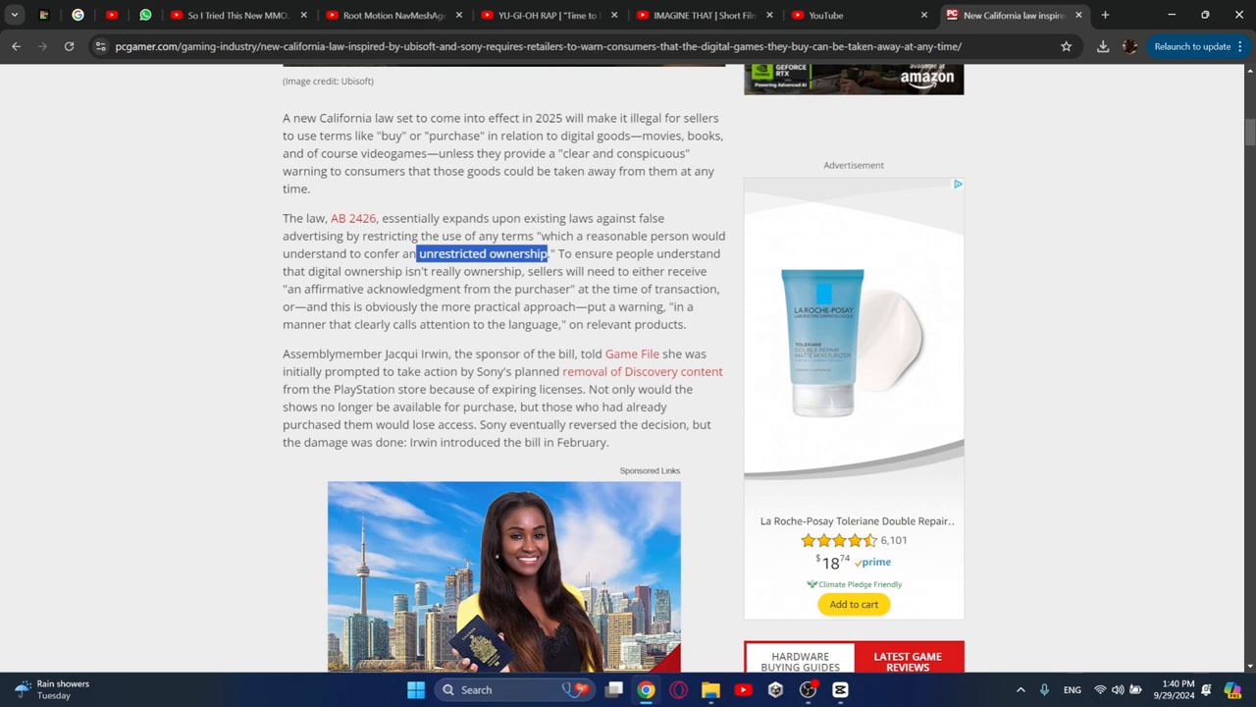
{"action": "mouse_move", "coordinate": [455, 71]}
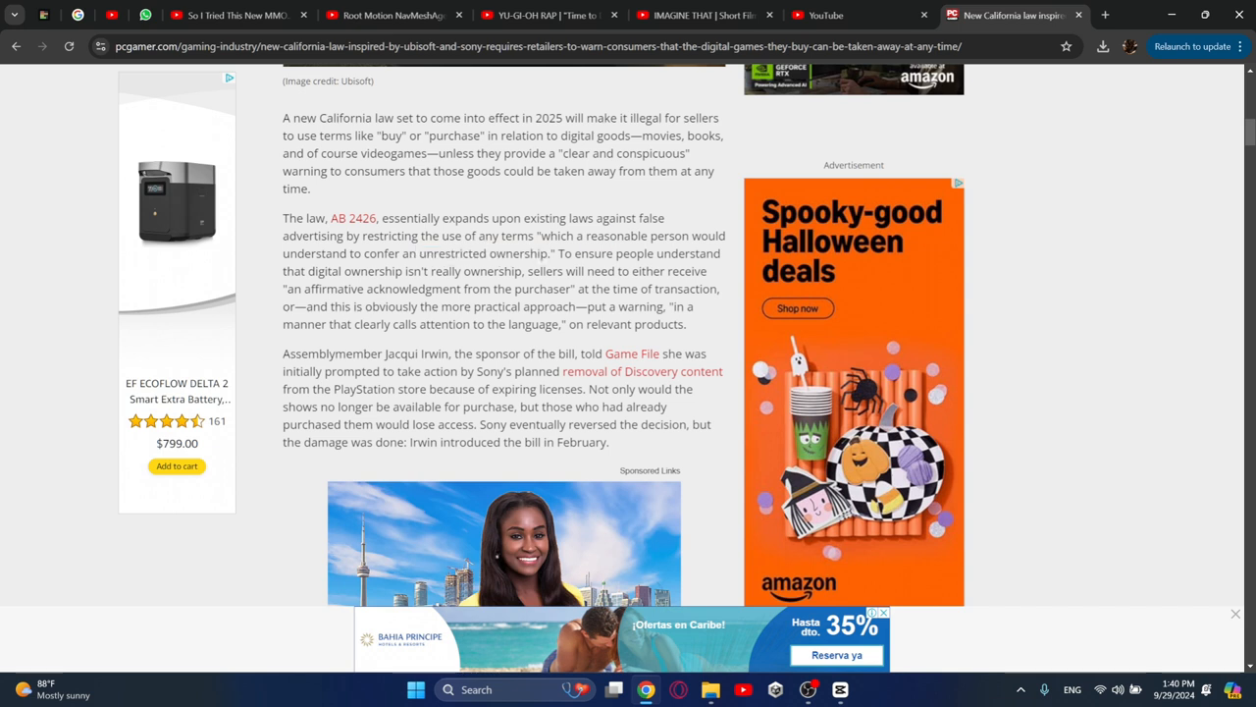
Highlight the phrase 'reasonable person' in the AB 2426 paragraph
{"action": "double_click", "coordinate": [636, 236]}
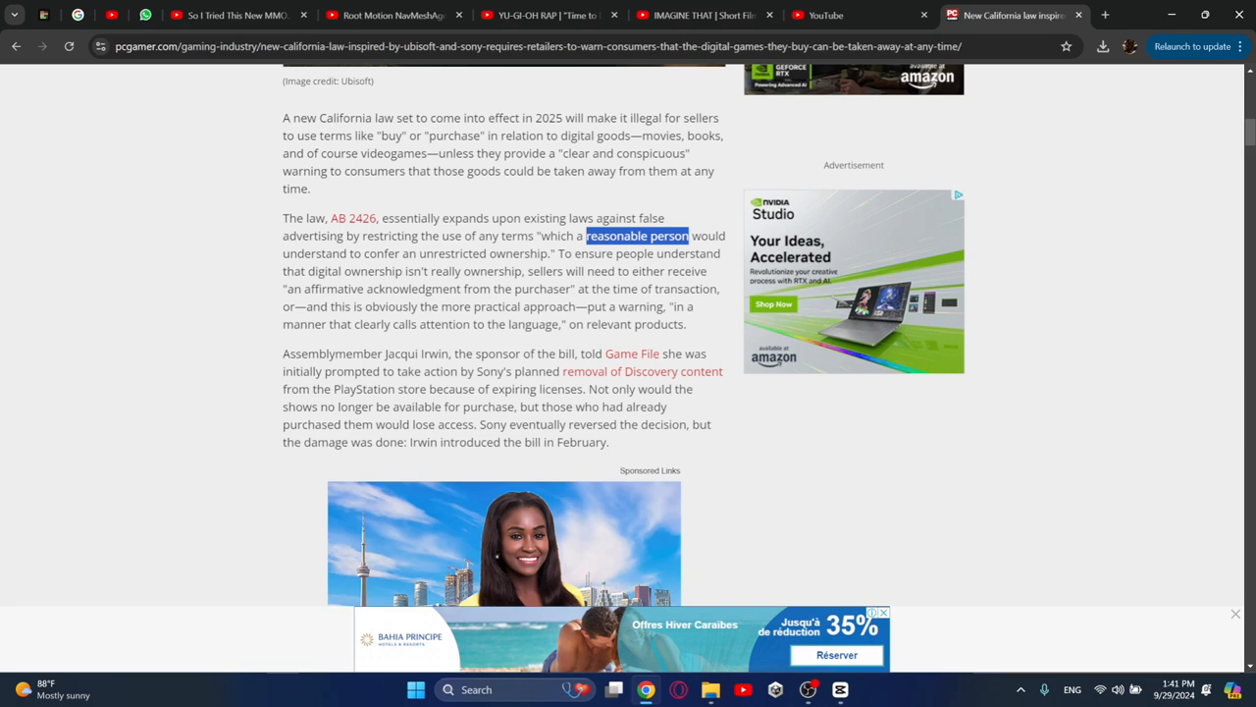
Highlight the three bullet-point conditions for digital sales, including the offline-download bullet
{"action": "scroll", "scroll_direction": "down", "scroll_amount": 3}
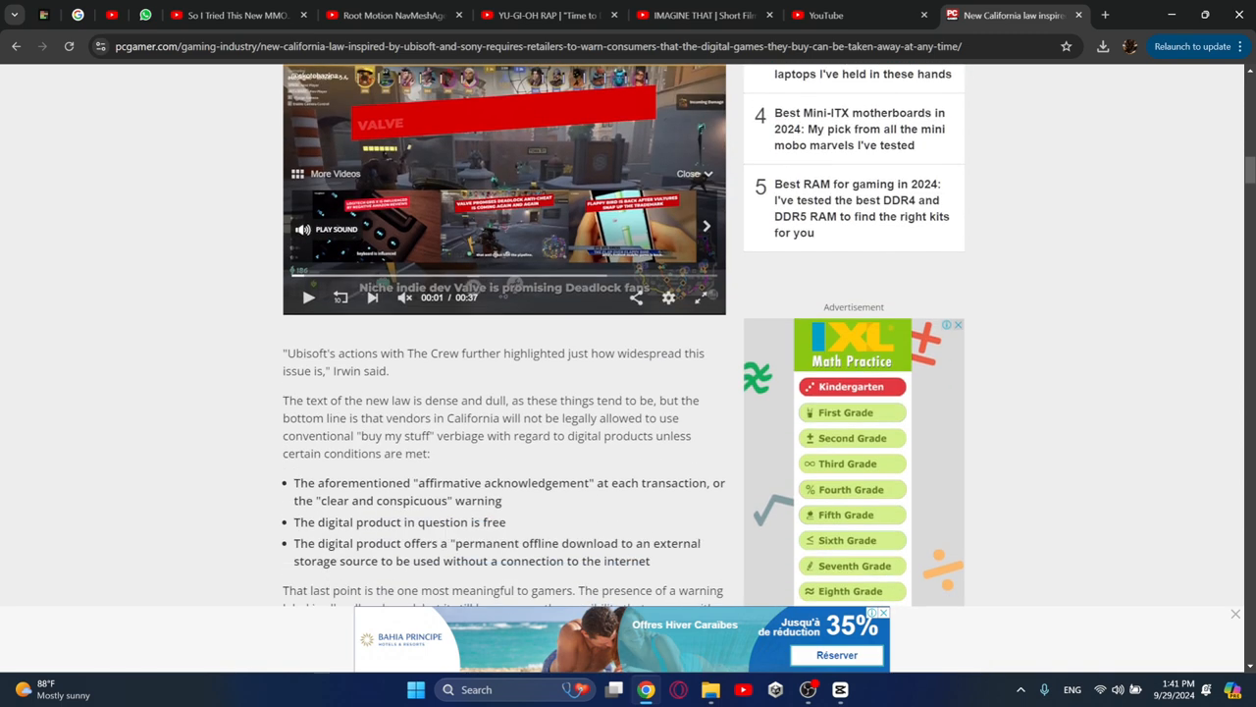
{"action": "scroll", "scroll_direction": "down", "scroll_amount": 3}
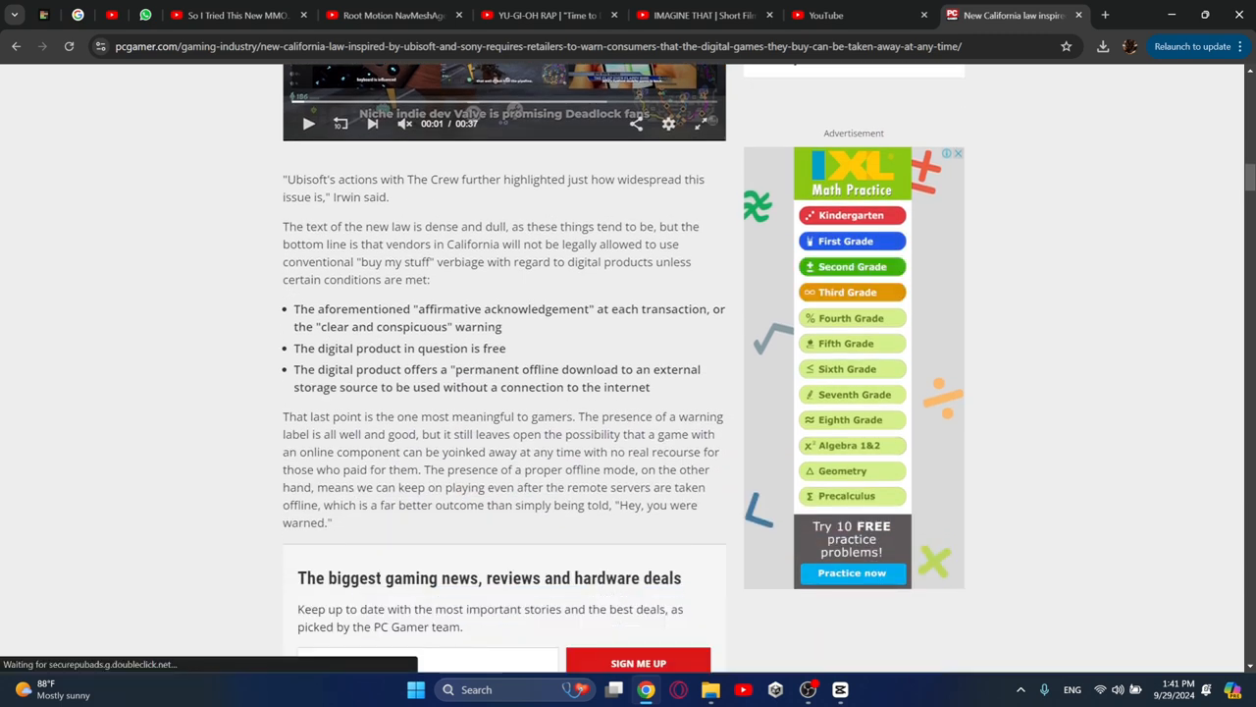
{"action": "left_click_drag", "start_coordinate": [294, 308], "coordinate": [650, 387]}
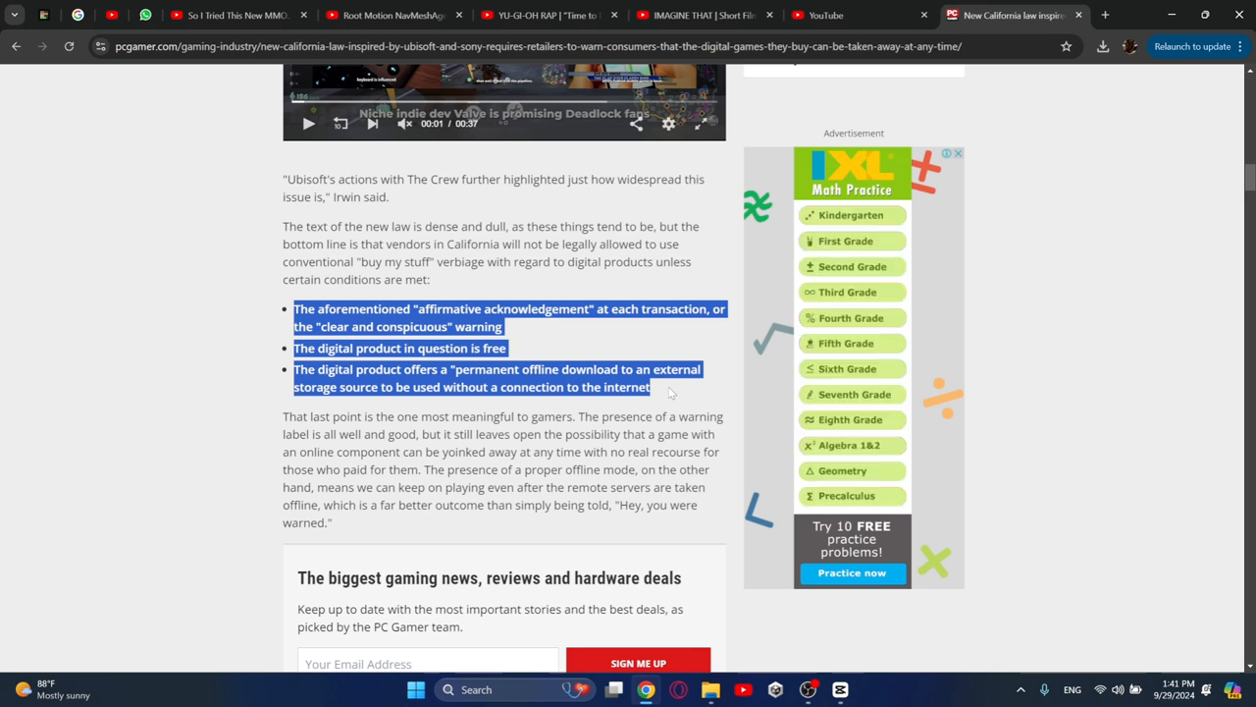
{"action": "left_click", "coordinate": [958, 153]}
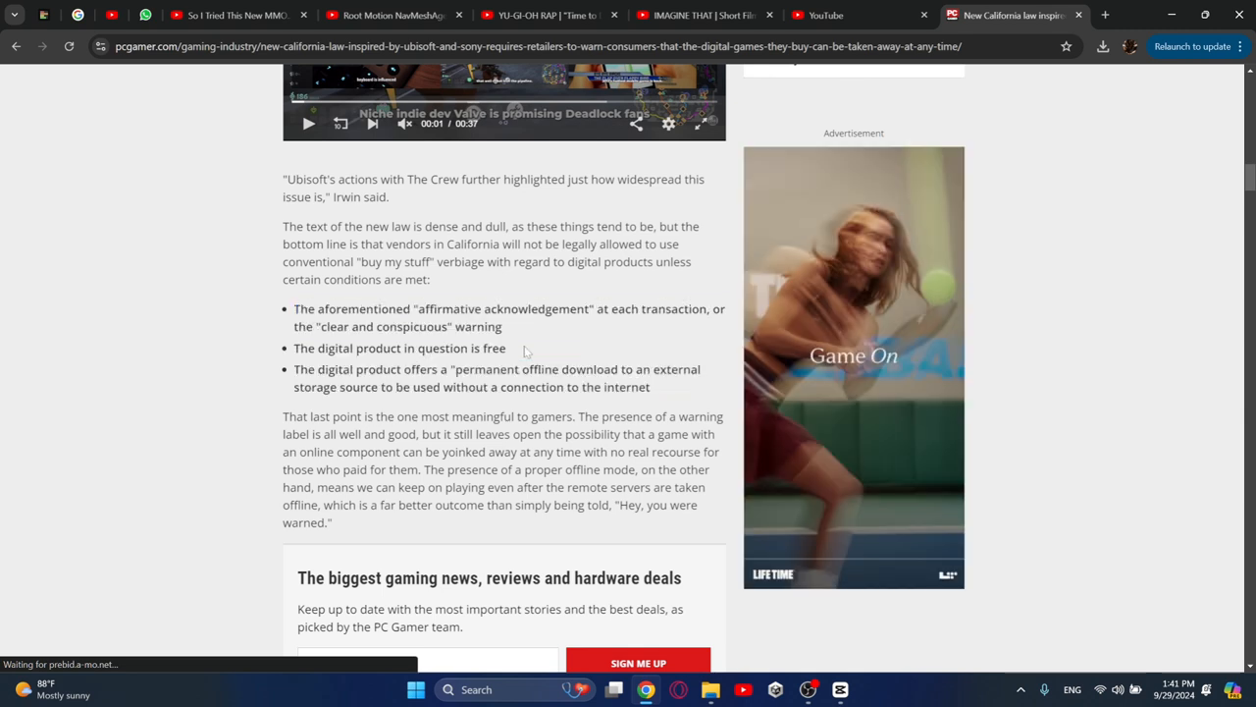
{"action": "triple_click", "coordinate": [401, 348]}
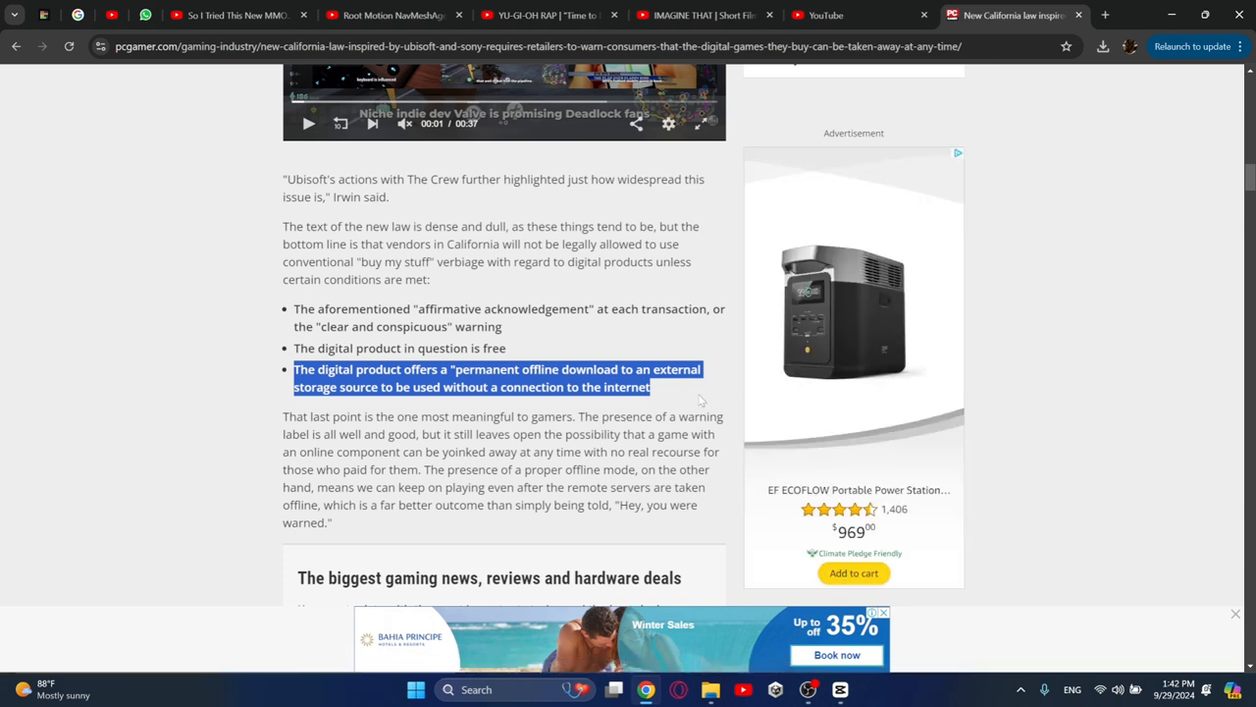
{"action": "left_click_drag", "start_coordinate": [648, 386], "coordinate": [295, 308]}
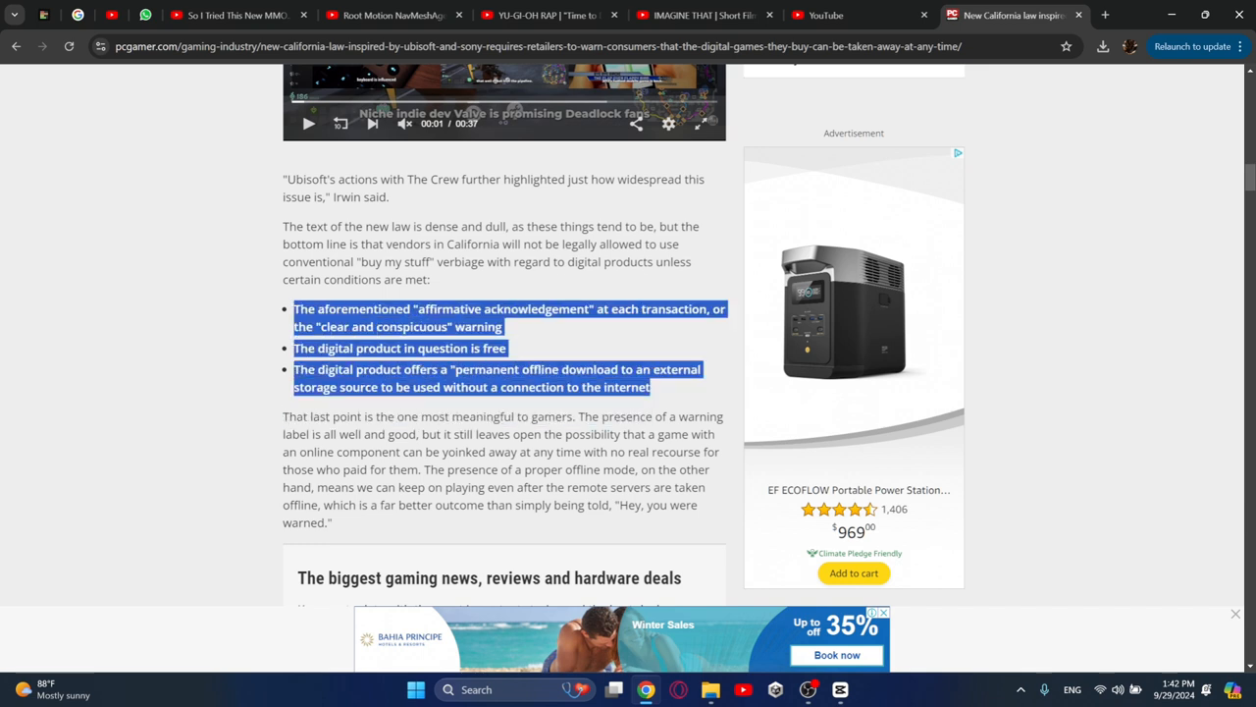
{"action": "mouse_move", "coordinate": [180, 282]}
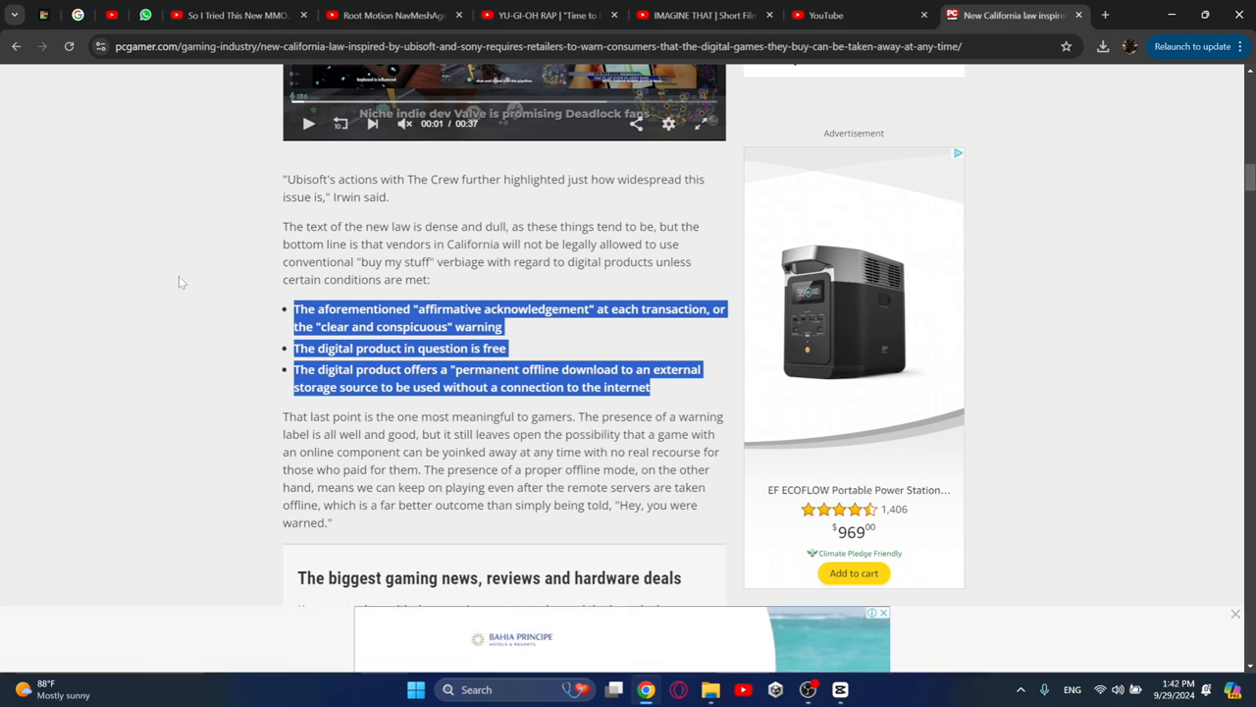
{"action": "mouse_move", "coordinate": [252, 381]}
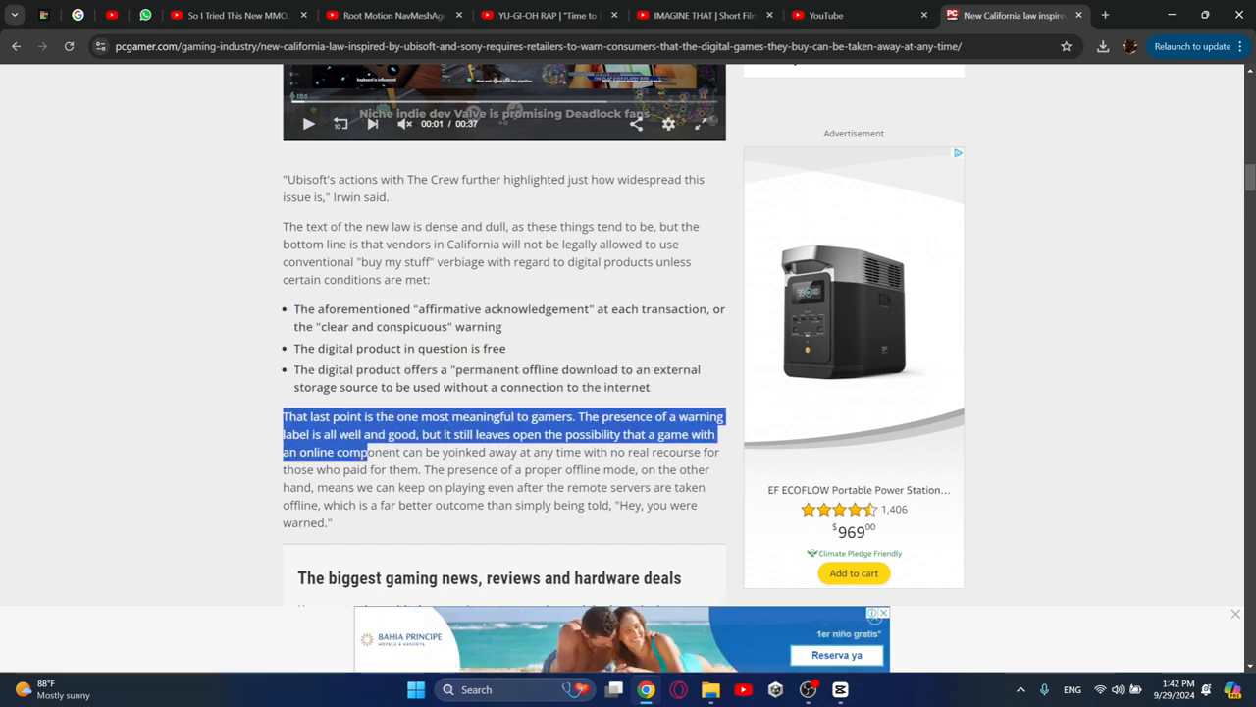
Highlight the whole 'That last point...' paragraph following the bullet list
{"action": "left_click_drag", "start_coordinate": [365, 451], "coordinate": [371, 523]}
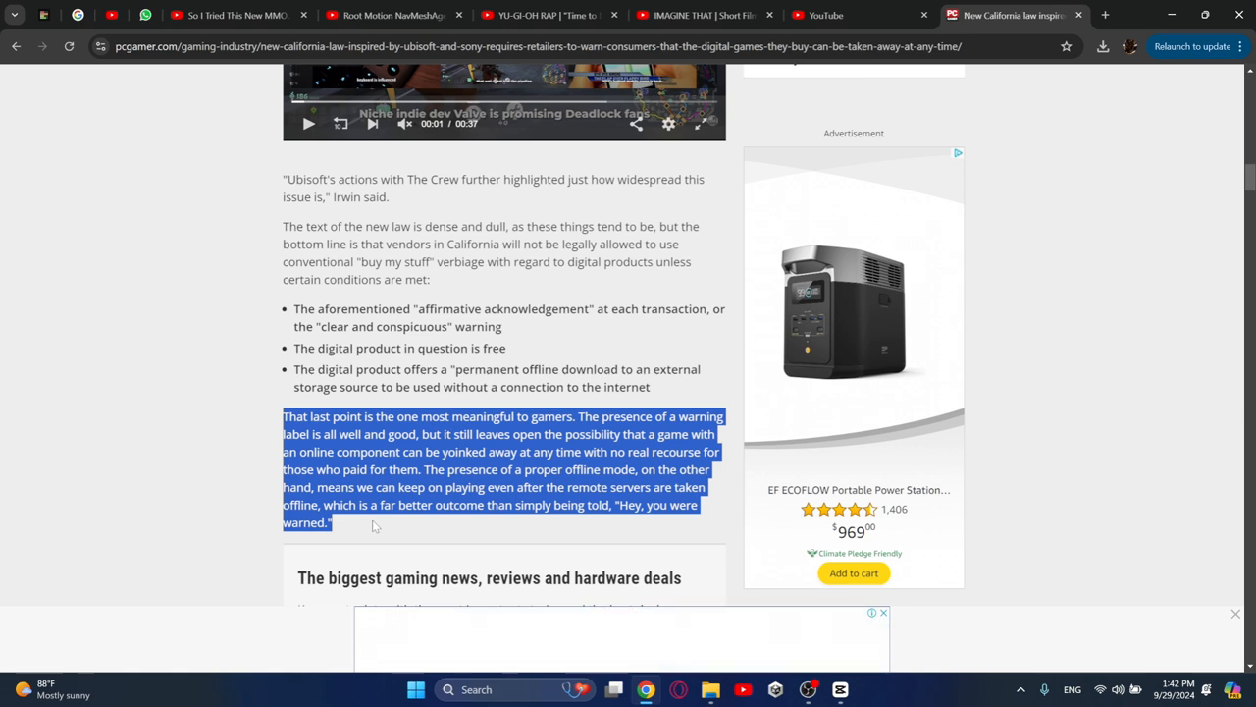